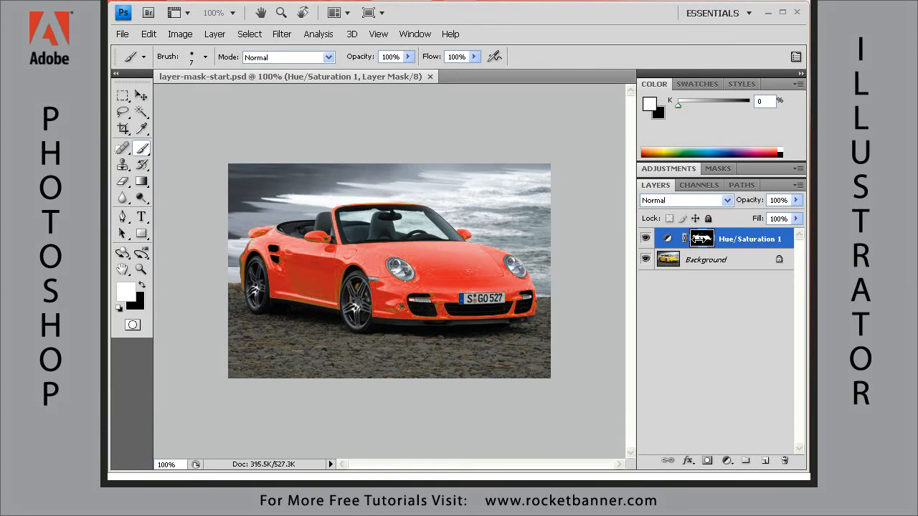
{"action": "mouse_move", "coordinate": [708, 281]}
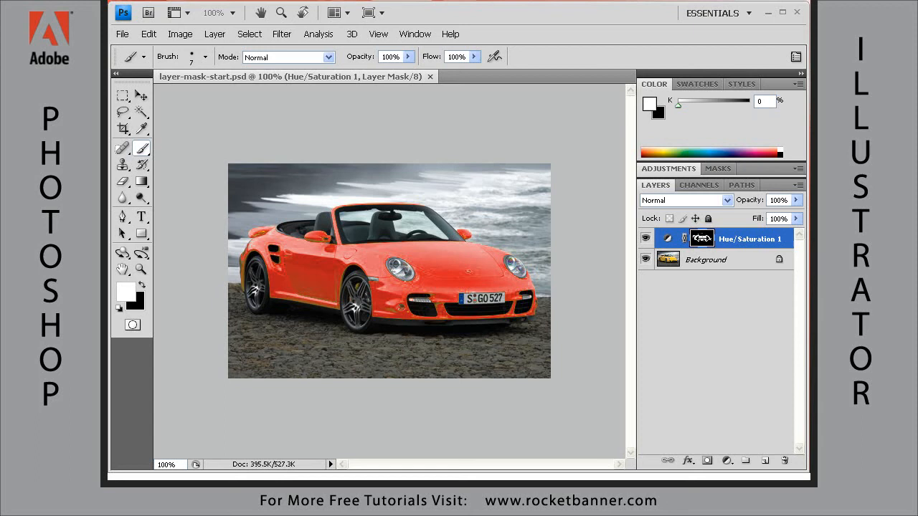
Use the layer mask's context menu to view the Hue/Saturation mask alone on the canvas.
{"action": "right_click", "coordinate": [701, 238]}
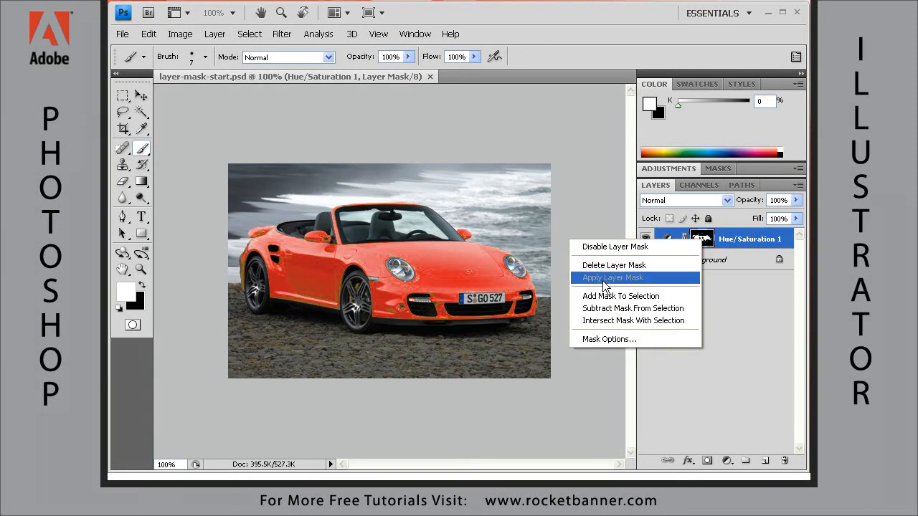
{"action": "left_click", "coordinate": [612, 278]}
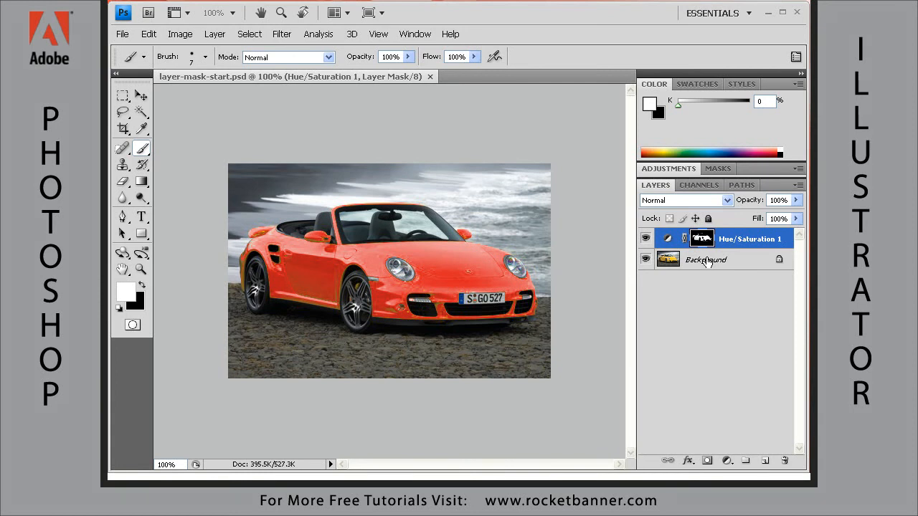
{"action": "mouse_move", "coordinate": [701, 238]}
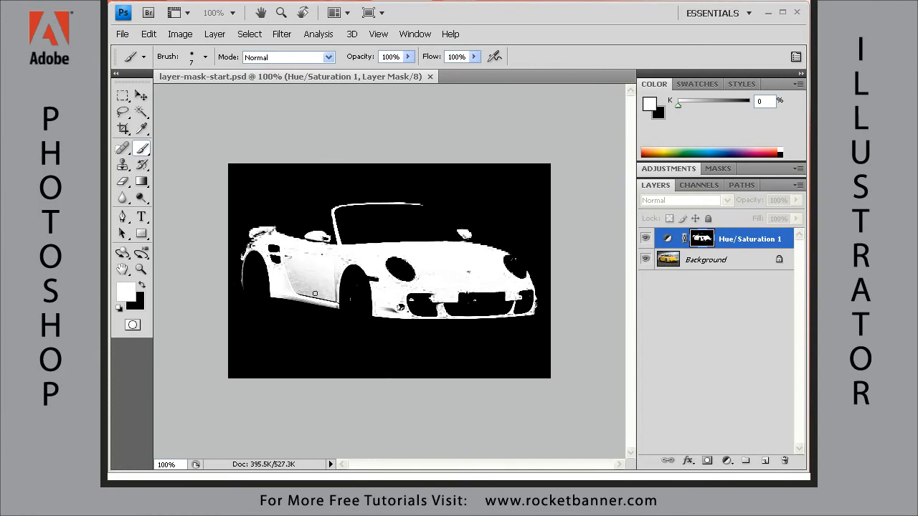
{"action": "mouse_move", "coordinate": [390, 192]}
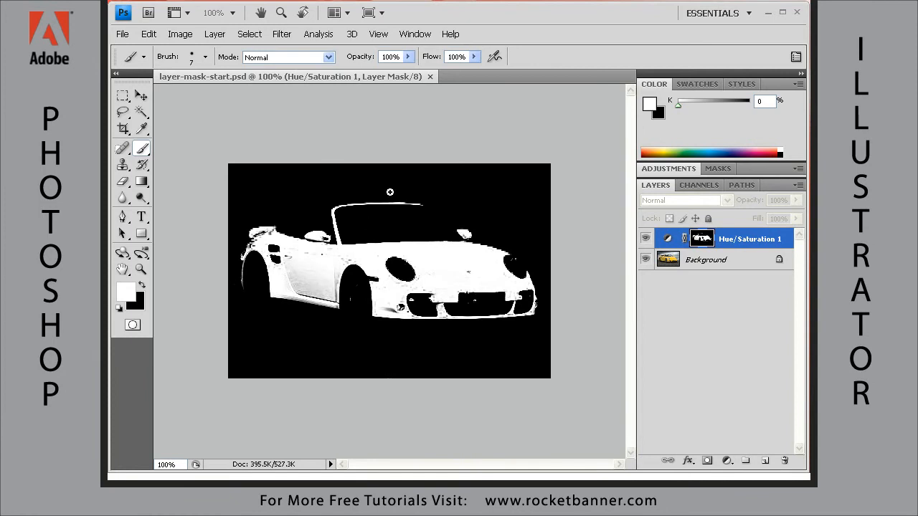
{"action": "mouse_move", "coordinate": [398, 192]}
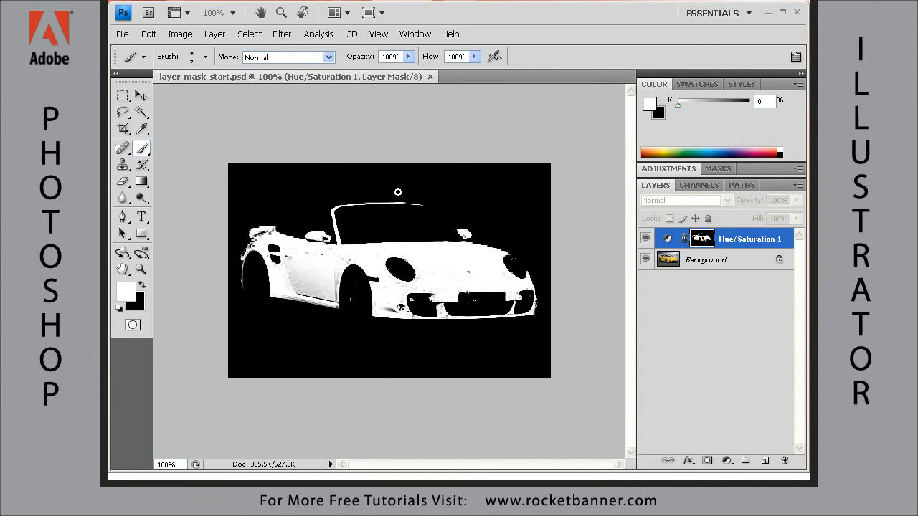
{"action": "mouse_move", "coordinate": [360, 194]}
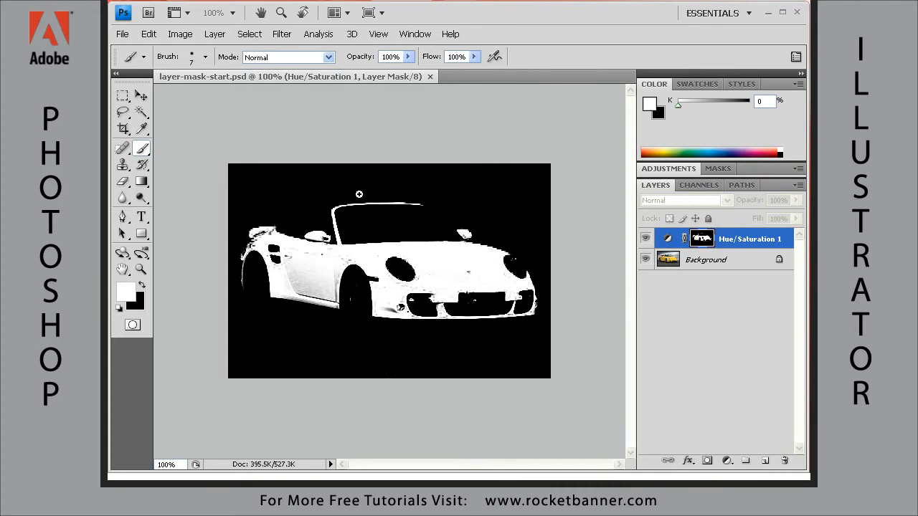
Zoom into the car's rear section of the mask with the Zoom tool.
{"action": "left_click_drag", "start_coordinate": [359, 194], "coordinate": [240, 286]}
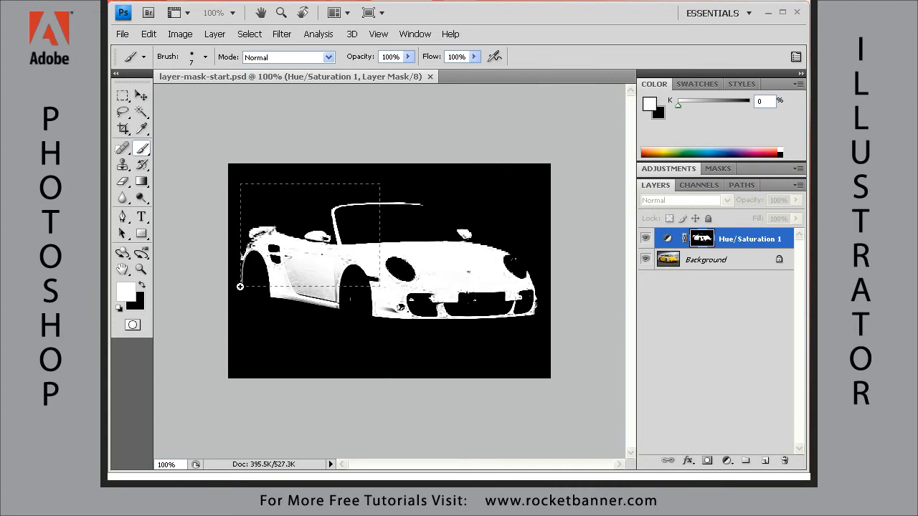
{"action": "left_click", "coordinate": [239, 287]}
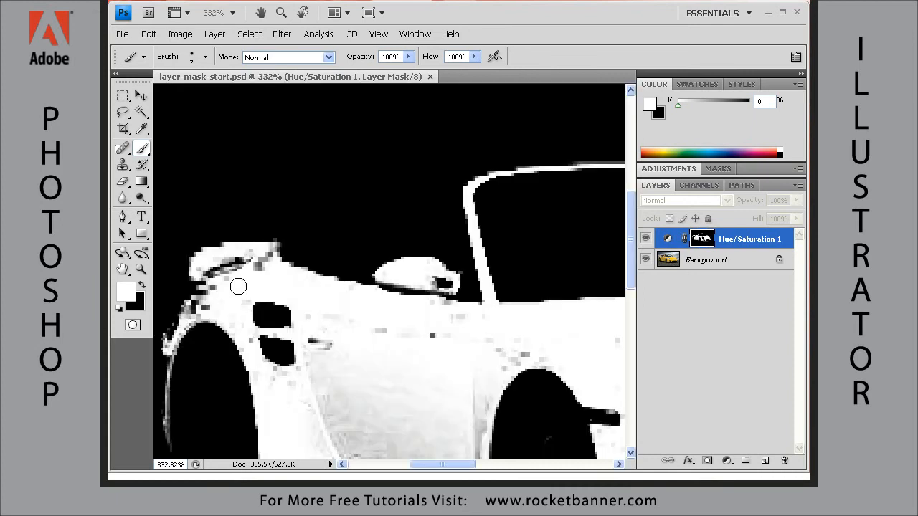
{"action": "scroll", "scroll_direction": "down", "scroll_amount": 3}
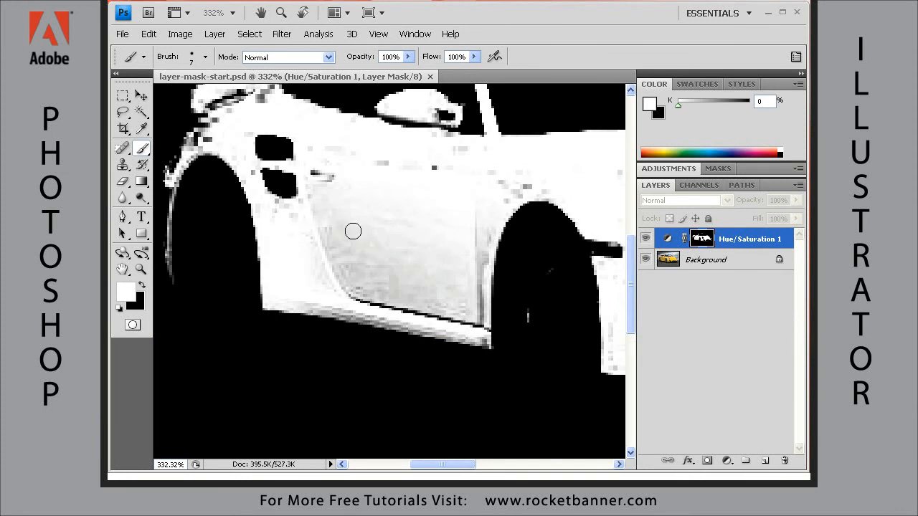
{"action": "mouse_move", "coordinate": [410, 253]}
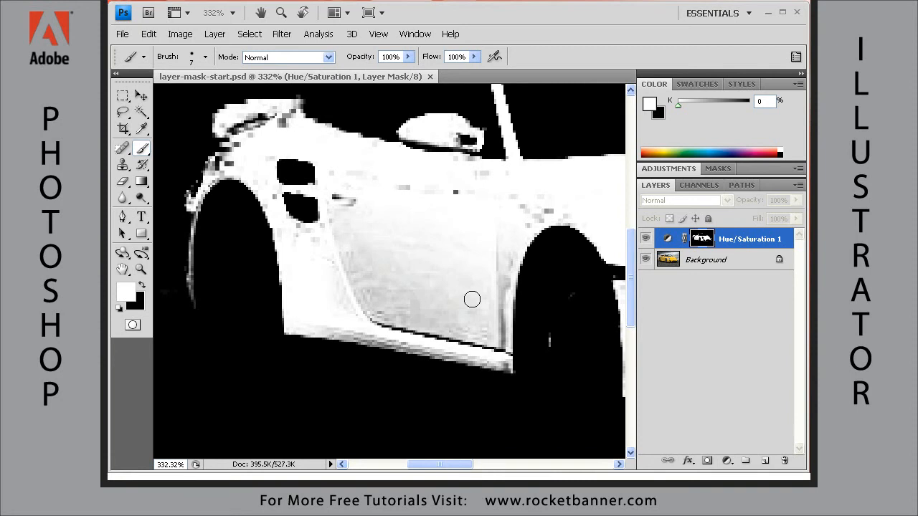
{"action": "mouse_move", "coordinate": [223, 249]}
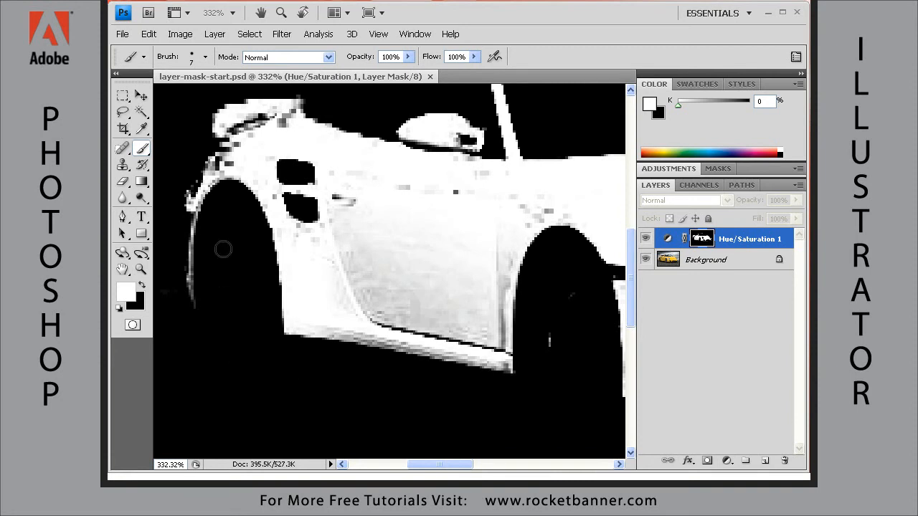
{"action": "mouse_move", "coordinate": [332, 404]}
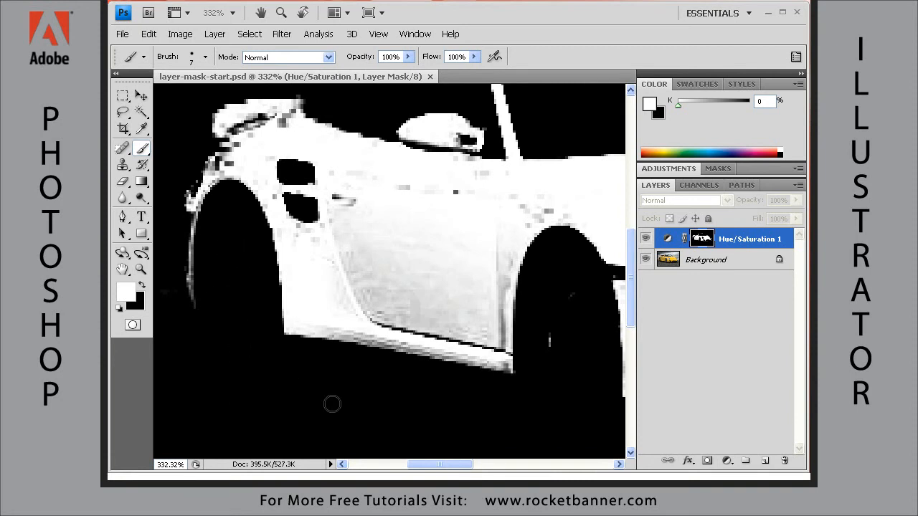
{"action": "mouse_move", "coordinate": [304, 304]}
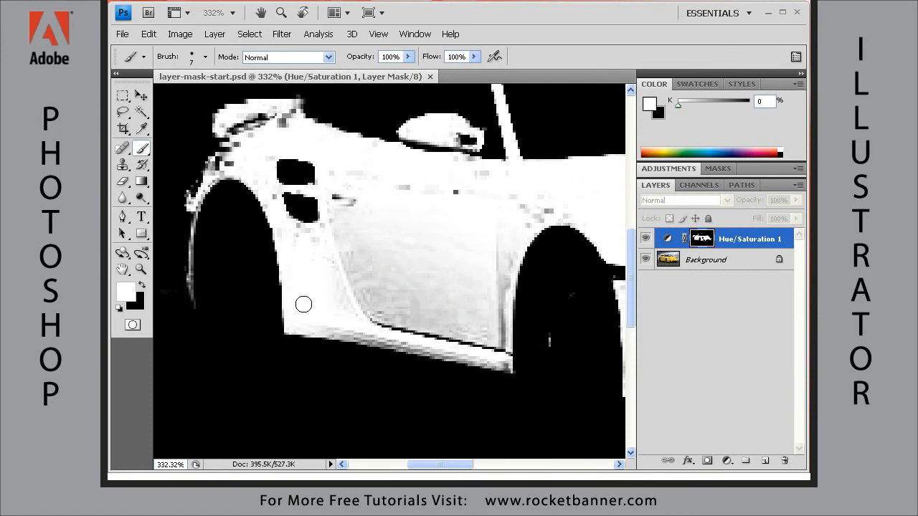
{"action": "mouse_move", "coordinate": [303, 278]}
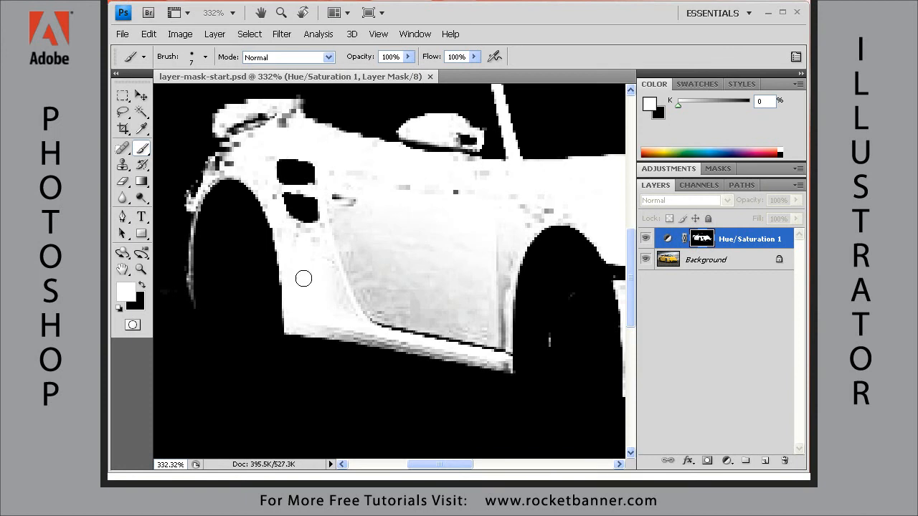
{"action": "mouse_move", "coordinate": [349, 248]}
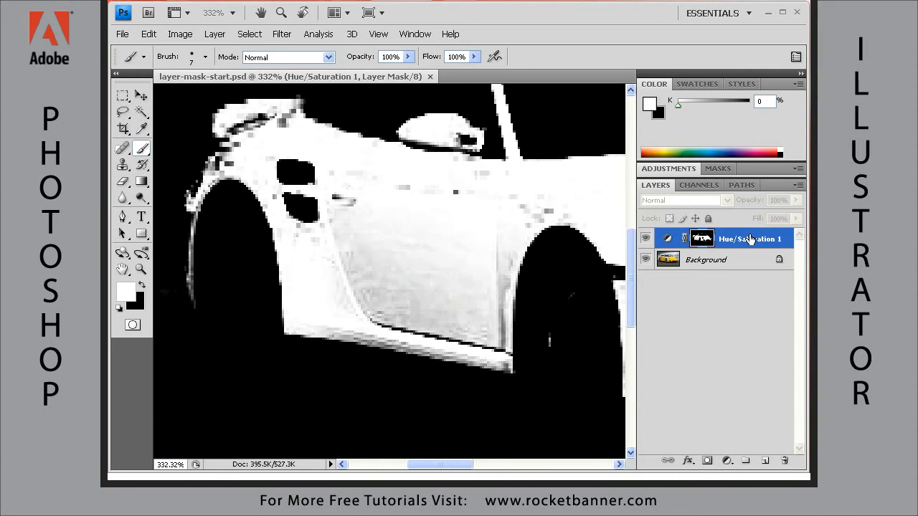
{"action": "mouse_move", "coordinate": [665, 264]}
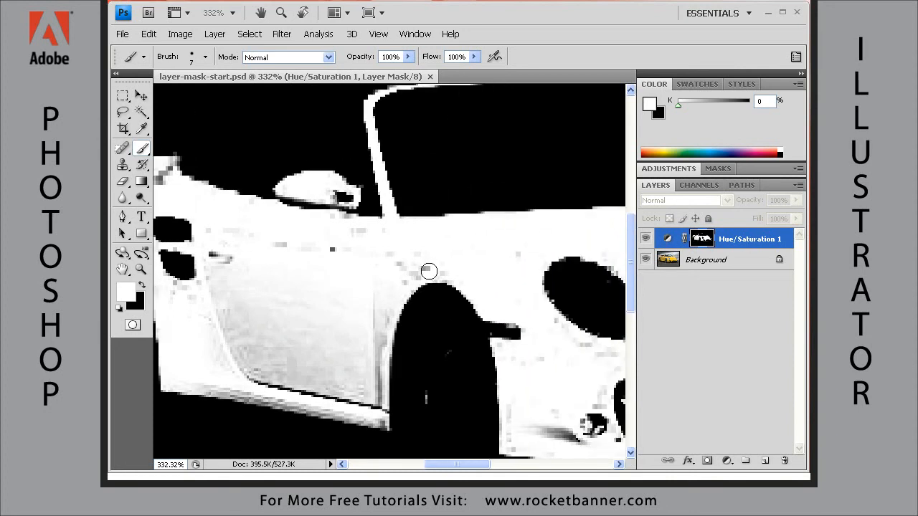
{"action": "mouse_move", "coordinate": [418, 261]}
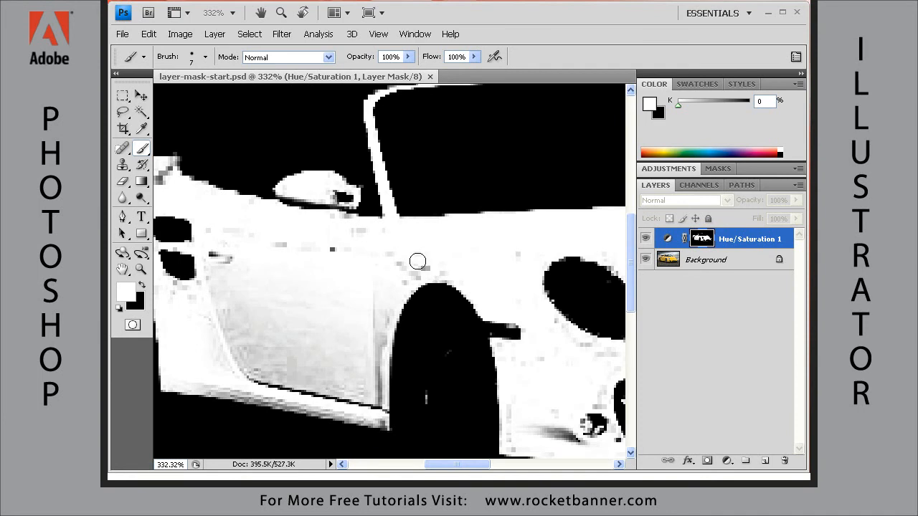
{"action": "mouse_move", "coordinate": [416, 255]}
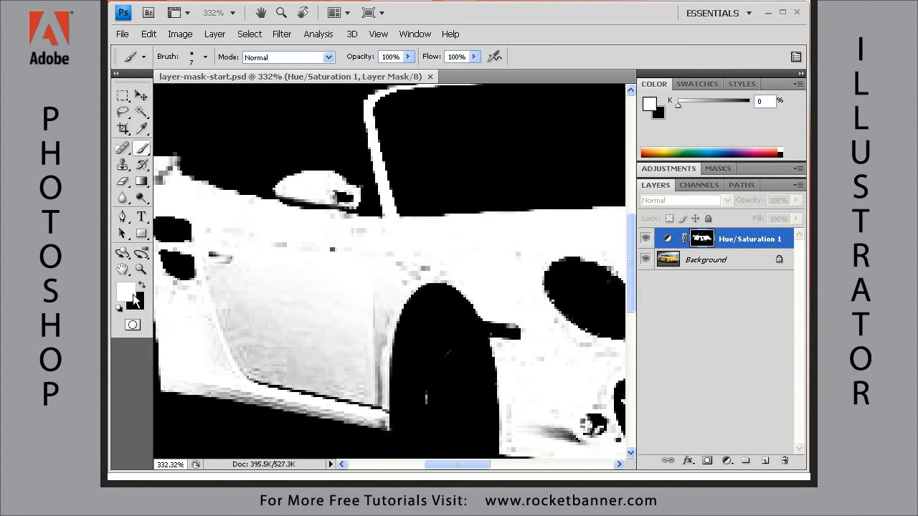
{"action": "mouse_move", "coordinate": [128, 297]}
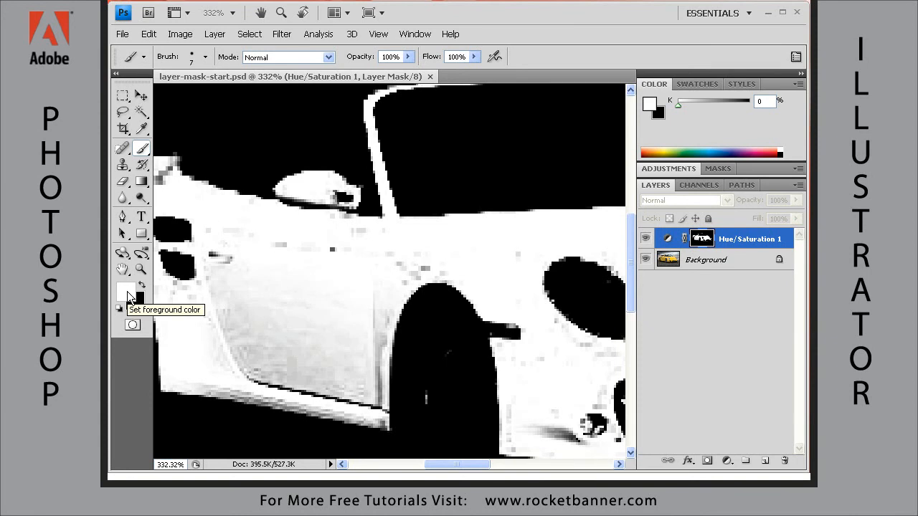
{"action": "mouse_move", "coordinate": [139, 307]}
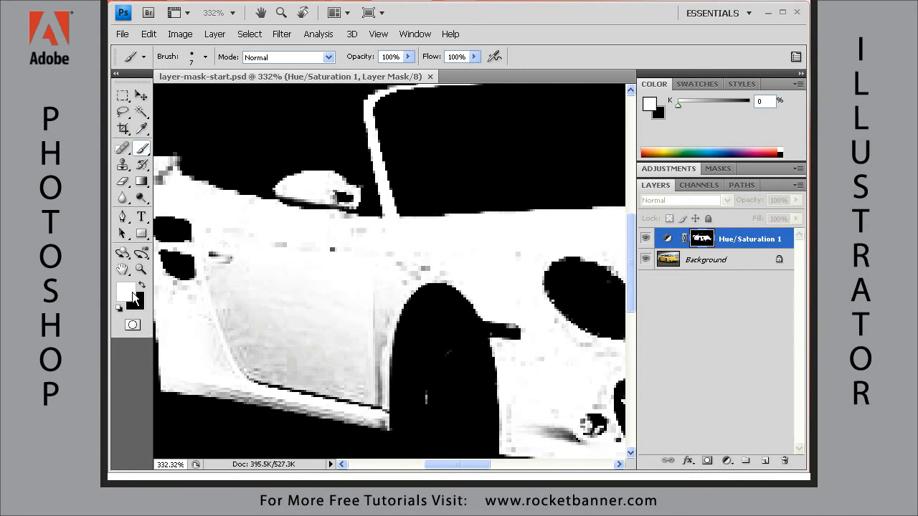
{"action": "mouse_move", "coordinate": [138, 310]}
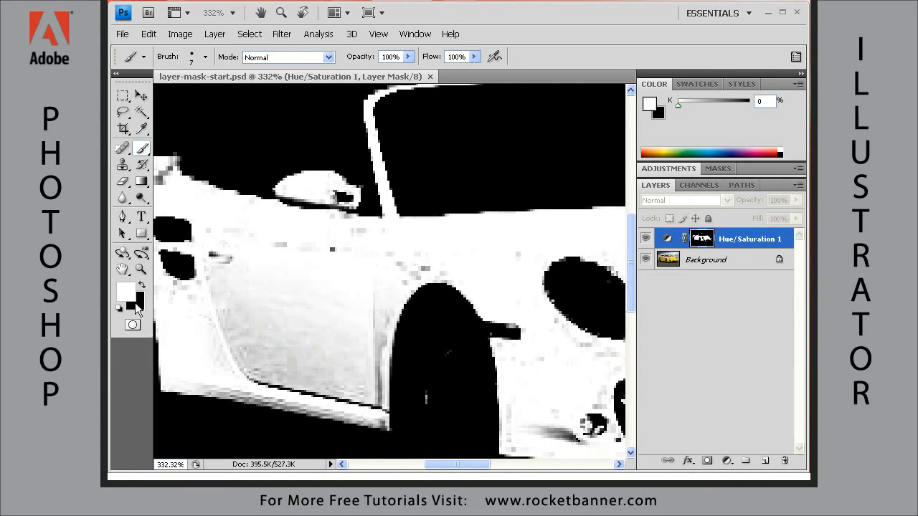
{"action": "mouse_move", "coordinate": [217, 312]}
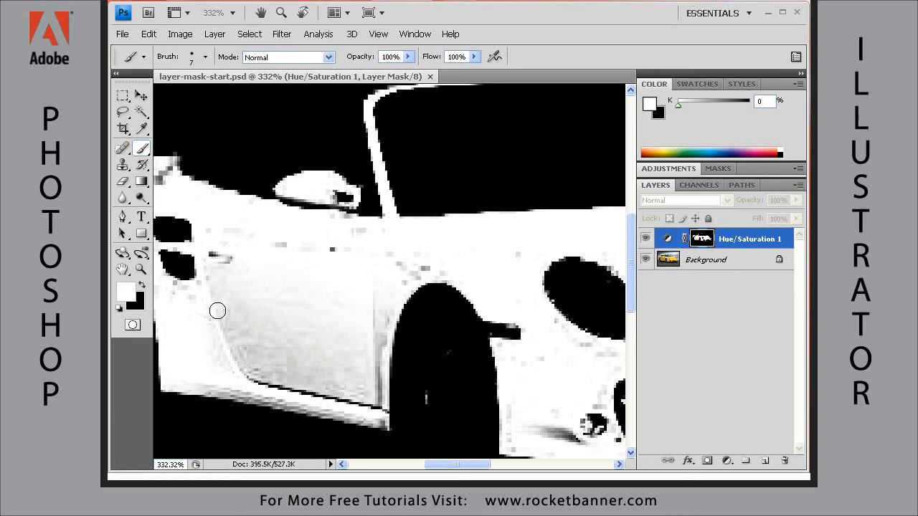
{"action": "mouse_move", "coordinate": [292, 335]}
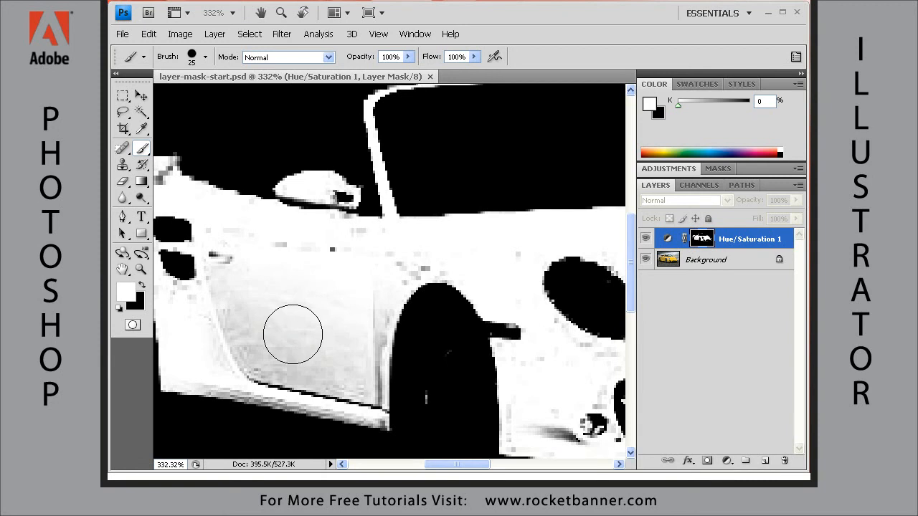
Paint white over grey specks on the door, body, front wheel arch and below the headlight.
{"action": "left_click_drag", "start_coordinate": [292, 335], "coordinate": [197, 315]}
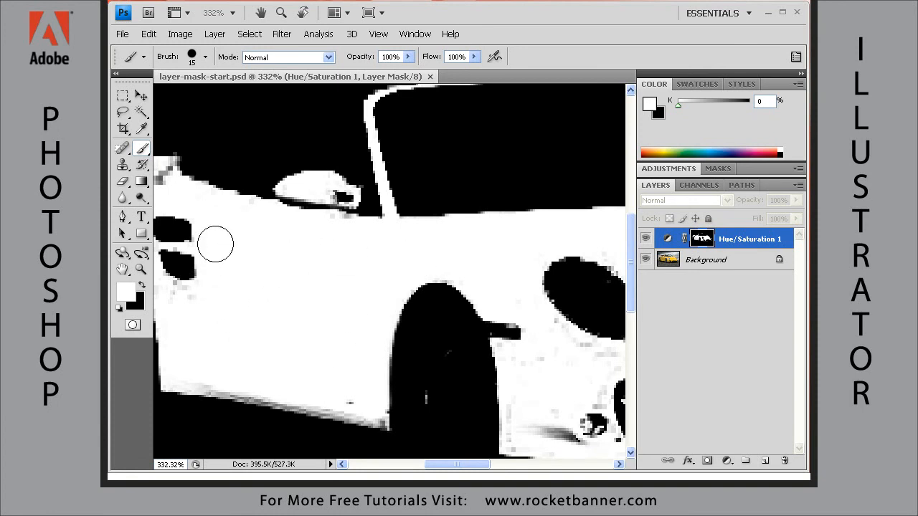
{"action": "left_click_drag", "start_coordinate": [215, 244], "coordinate": [310, 230]}
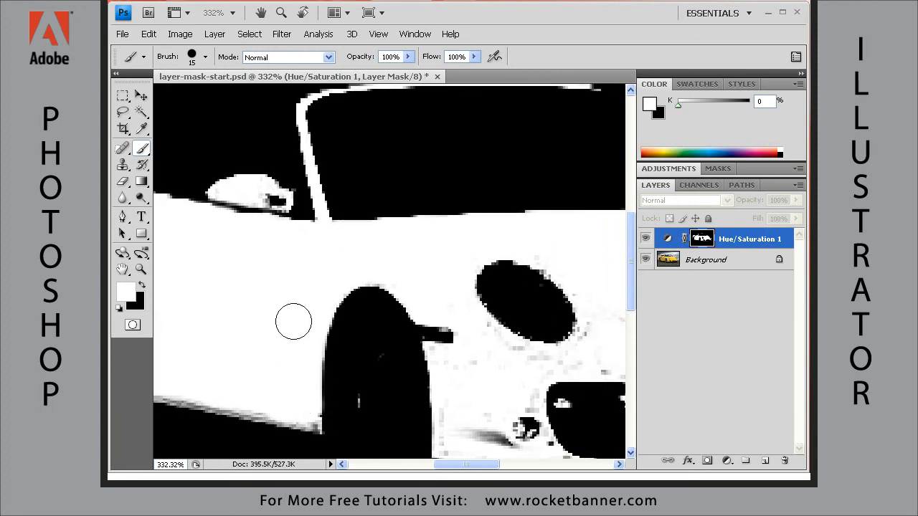
{"action": "scroll", "scroll_direction": "down", "scroll_amount": 3}
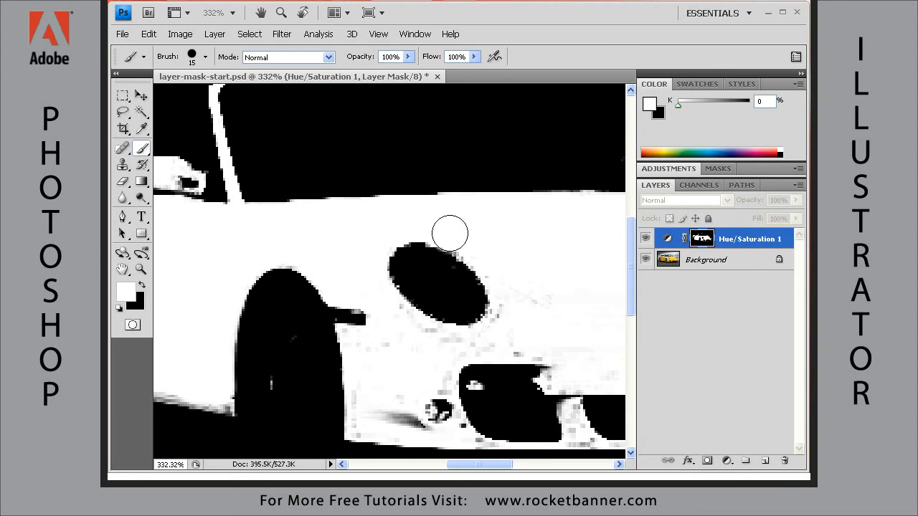
{"action": "left_click_drag", "start_coordinate": [450, 234], "coordinate": [535, 300]}
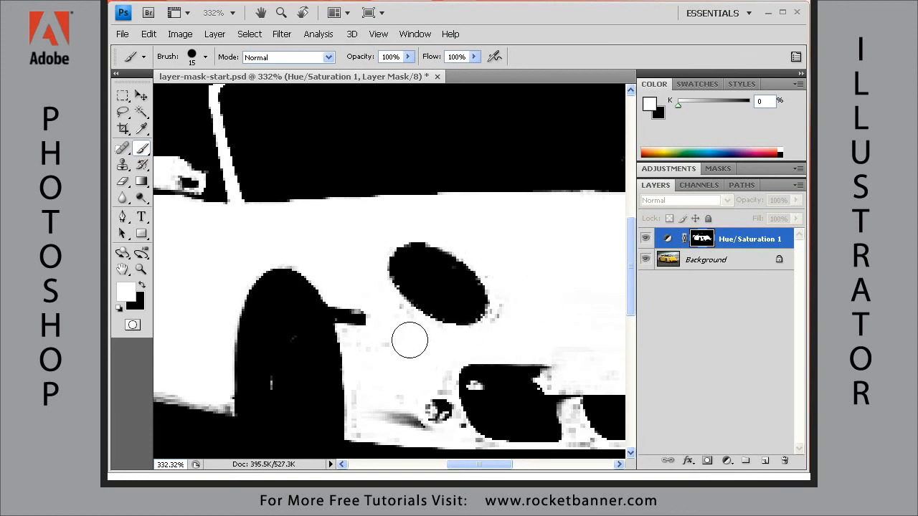
{"action": "left_click_drag", "start_coordinate": [410, 340], "coordinate": [510, 308]}
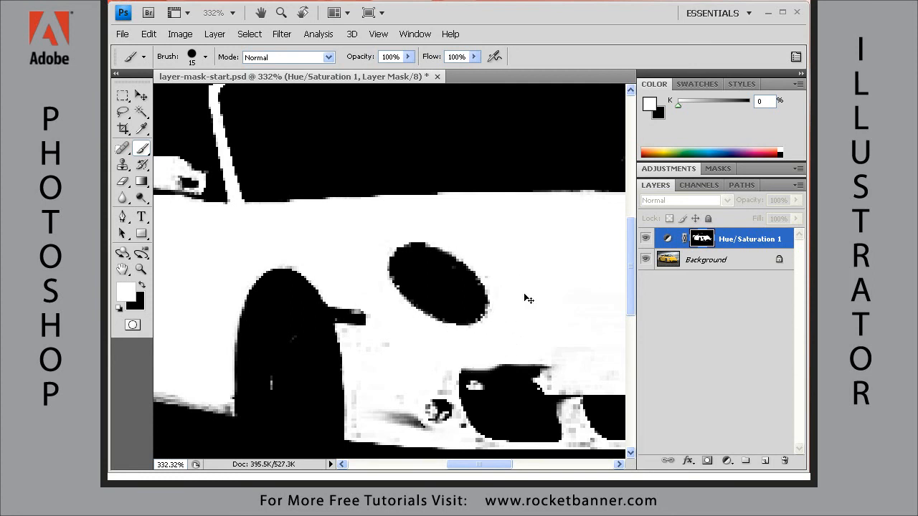
{"action": "left_click", "coordinate": [438, 340]}
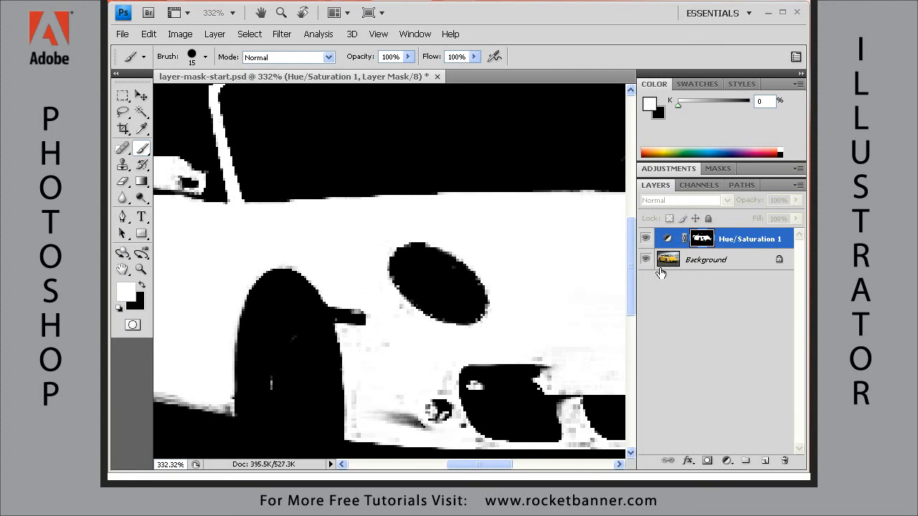
{"action": "mouse_move", "coordinate": [702, 238]}
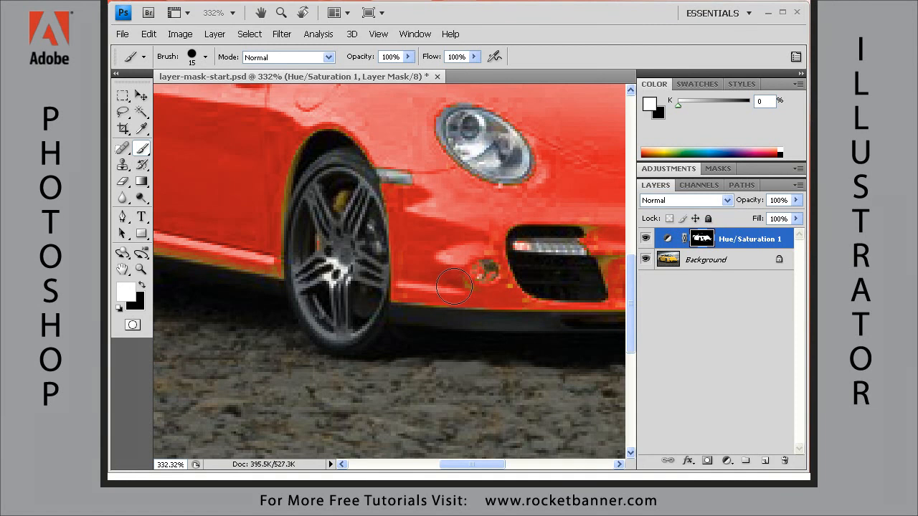
{"action": "mouse_move", "coordinate": [362, 117]}
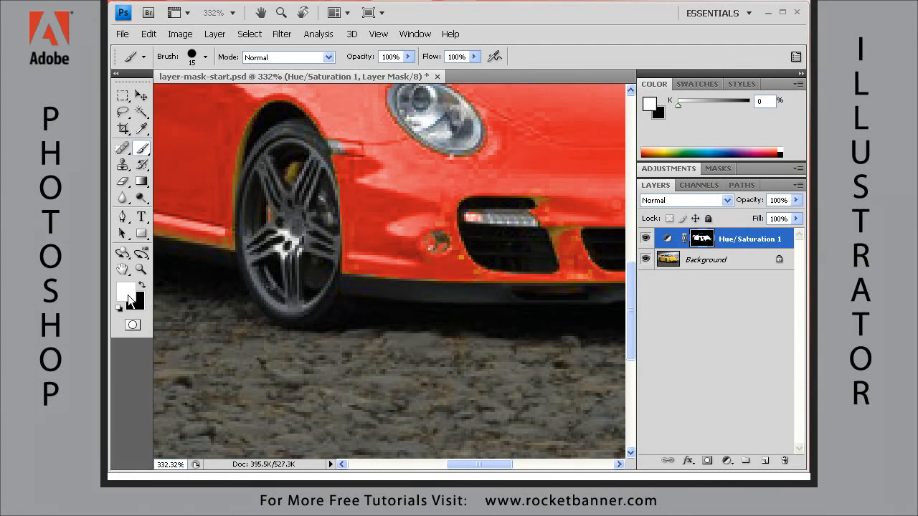
{"action": "mouse_move", "coordinate": [123, 294]}
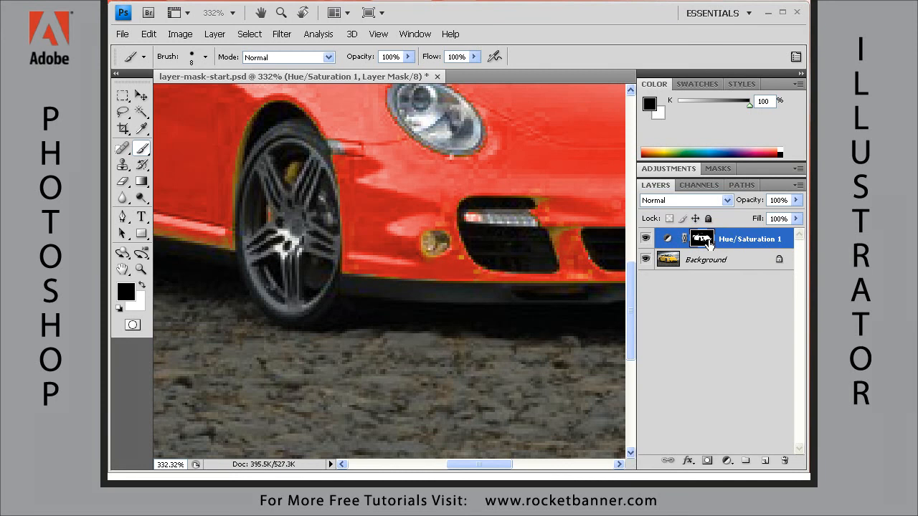
{"action": "mouse_move", "coordinate": [482, 247]}
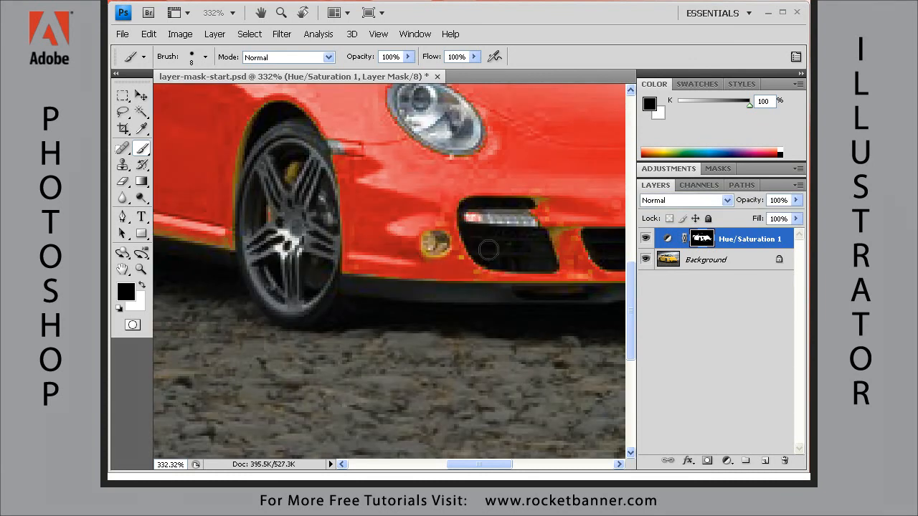
{"action": "mouse_move", "coordinate": [547, 188]}
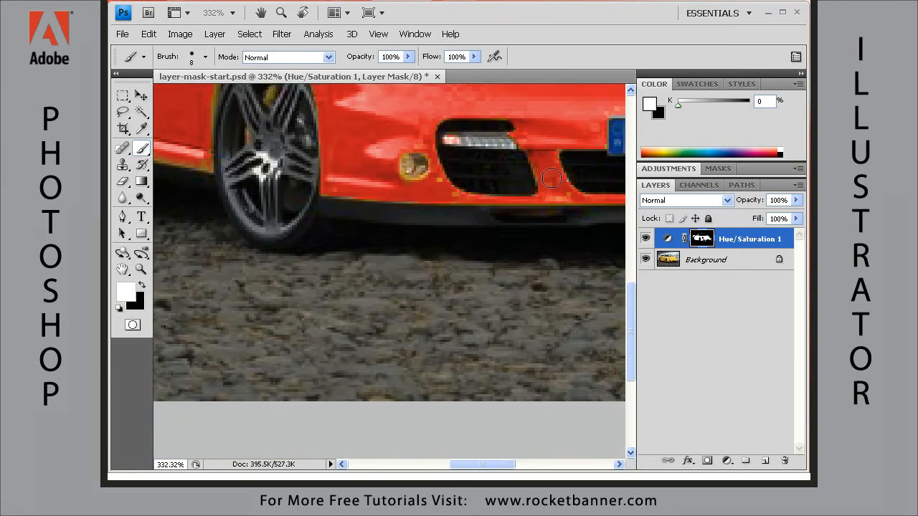
{"action": "mouse_move", "coordinate": [540, 202]}
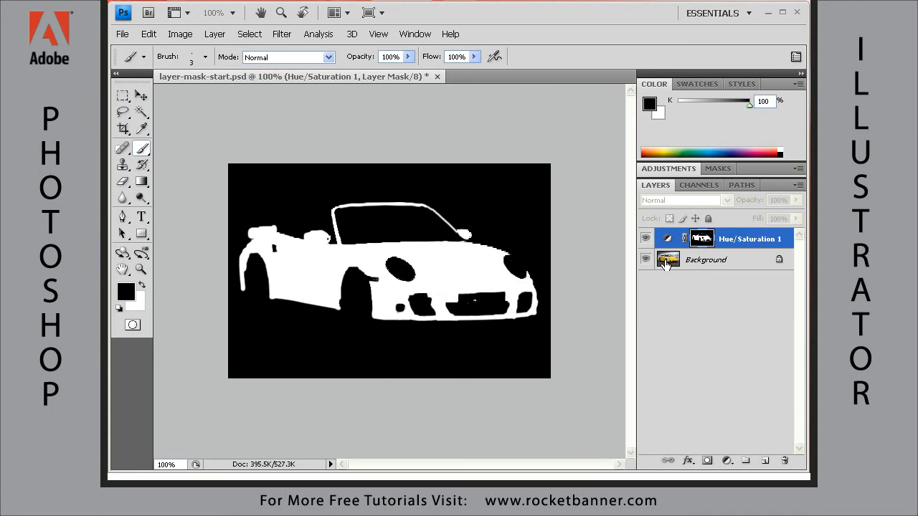
{"action": "mouse_move", "coordinate": [669, 259]}
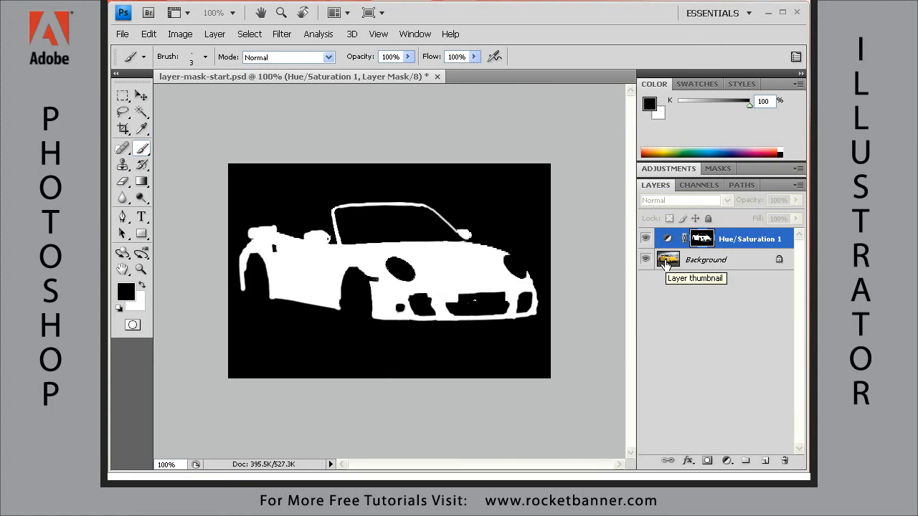